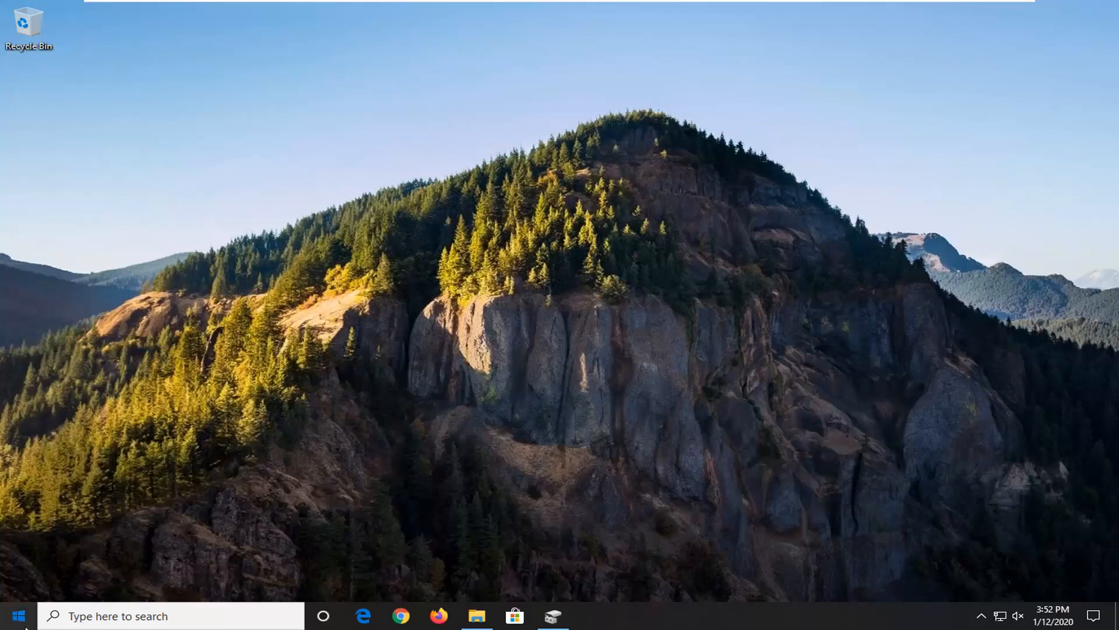
- Search the Start menu for "folder options" to surface File Explorer Options
click(22, 616)
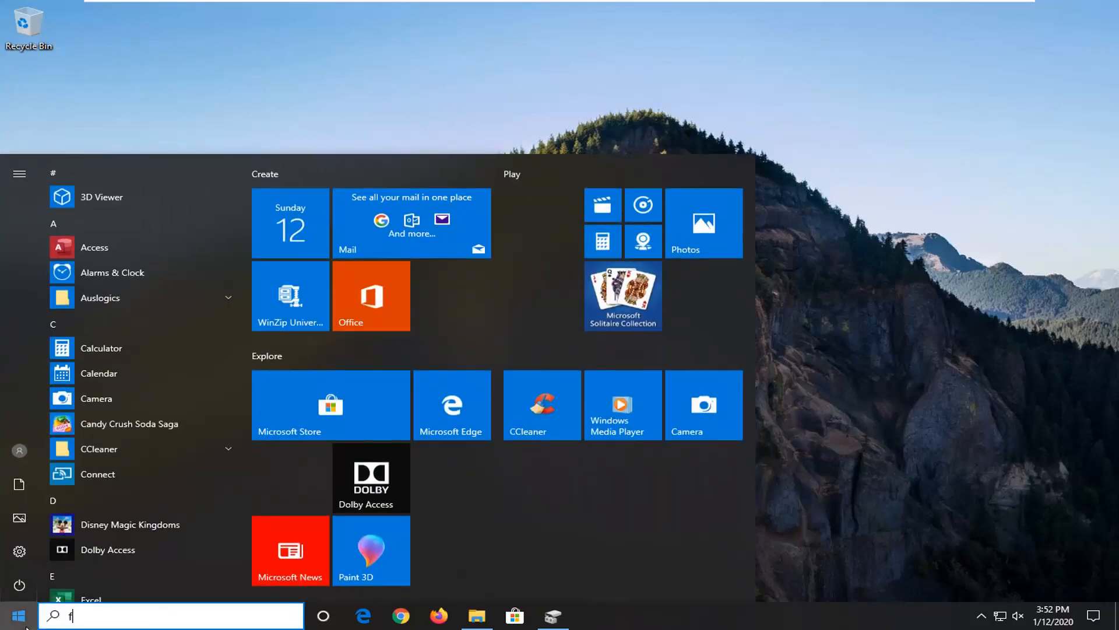
text(older options)
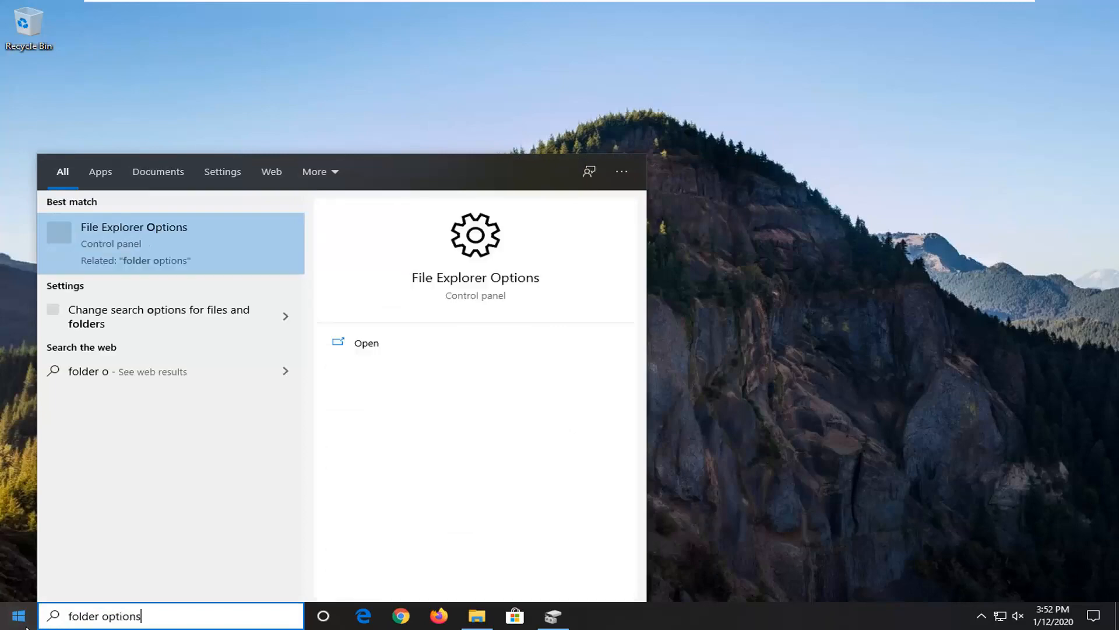
mouse_move(138, 245)
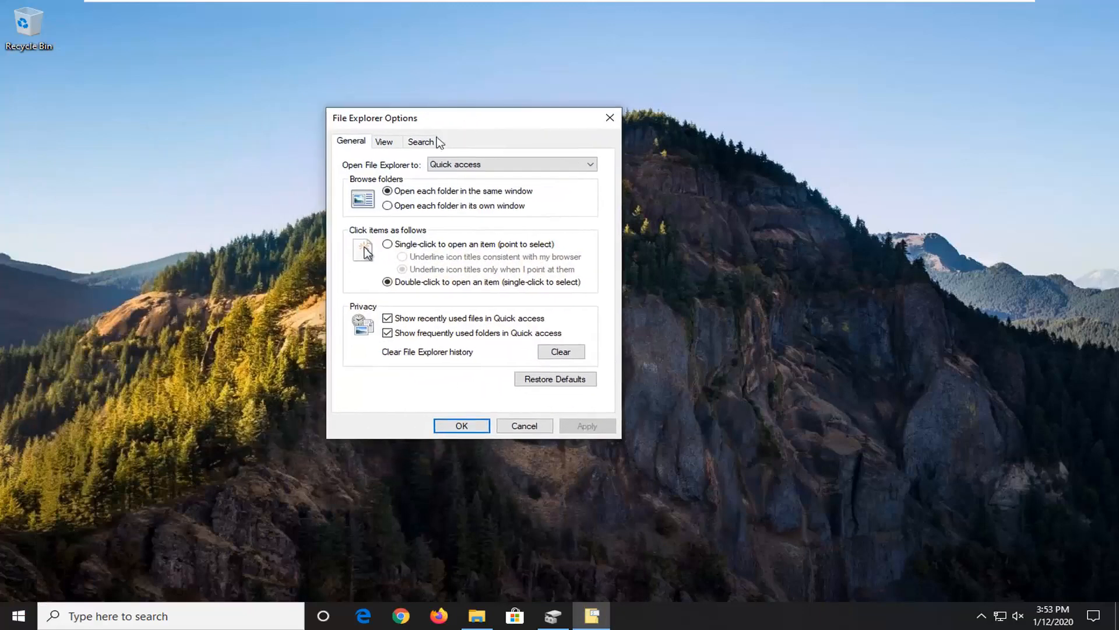
- Enable showing hidden files, folders and drives and stop hiding protected operating system files, confirming the warning
click(385, 142)
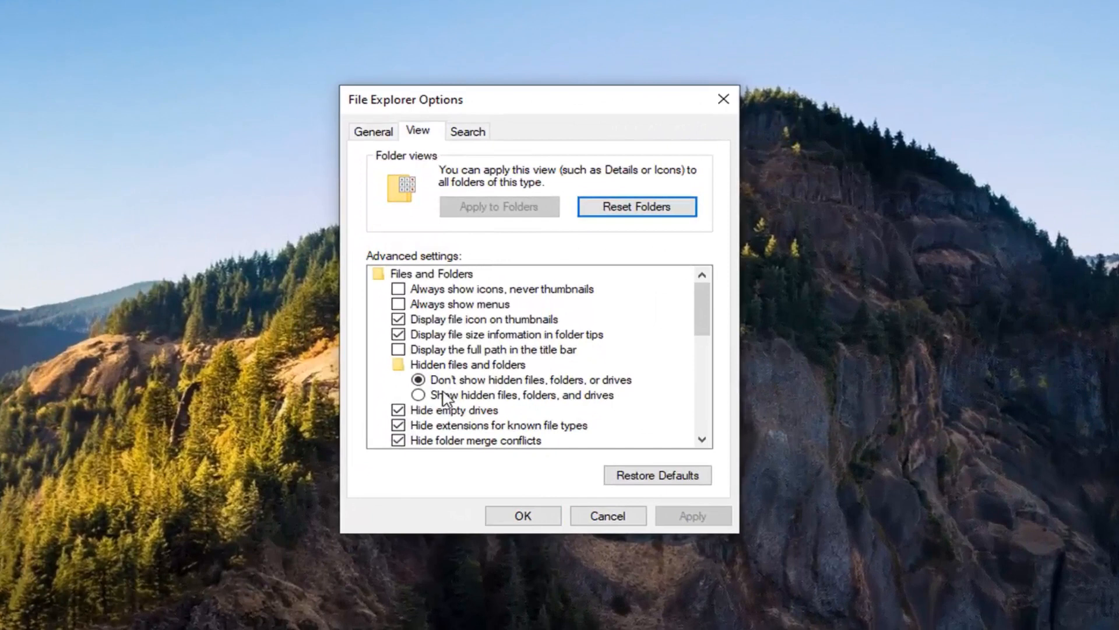
click(417, 394)
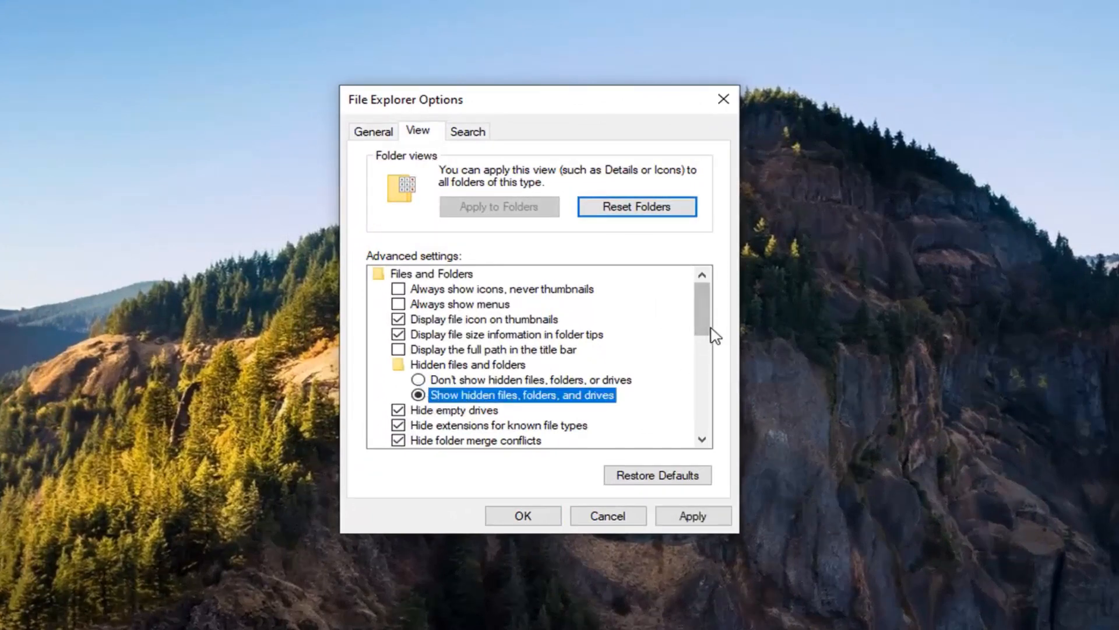
scroll(down, 3)
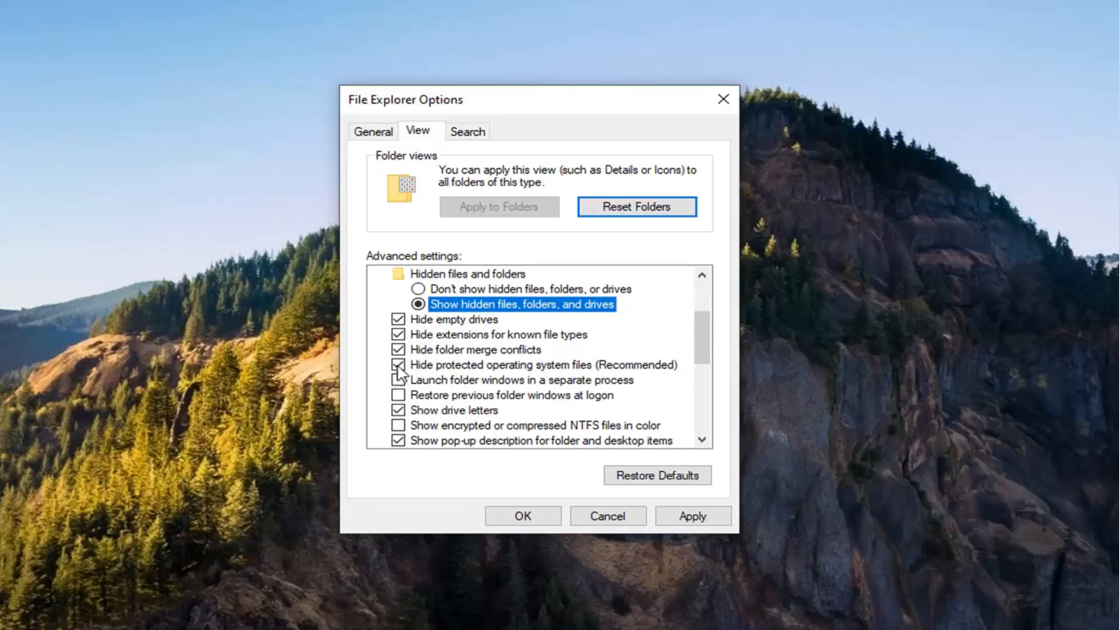
click(398, 364)
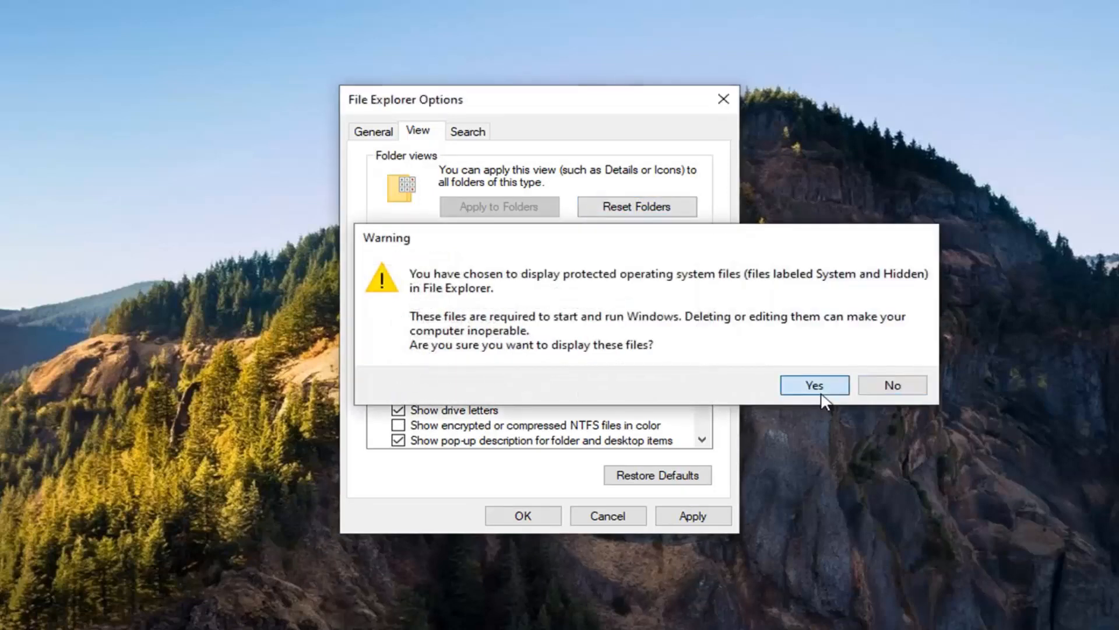
click(814, 385)
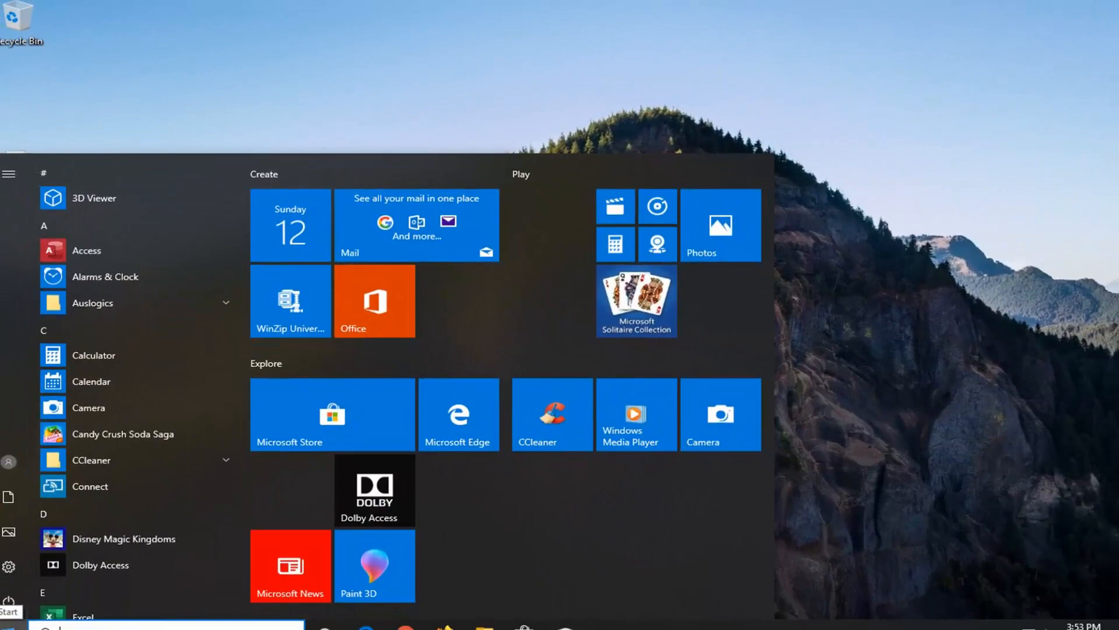
- Launch File Explorer from a Start search for "file explorer"
text(file explorer)
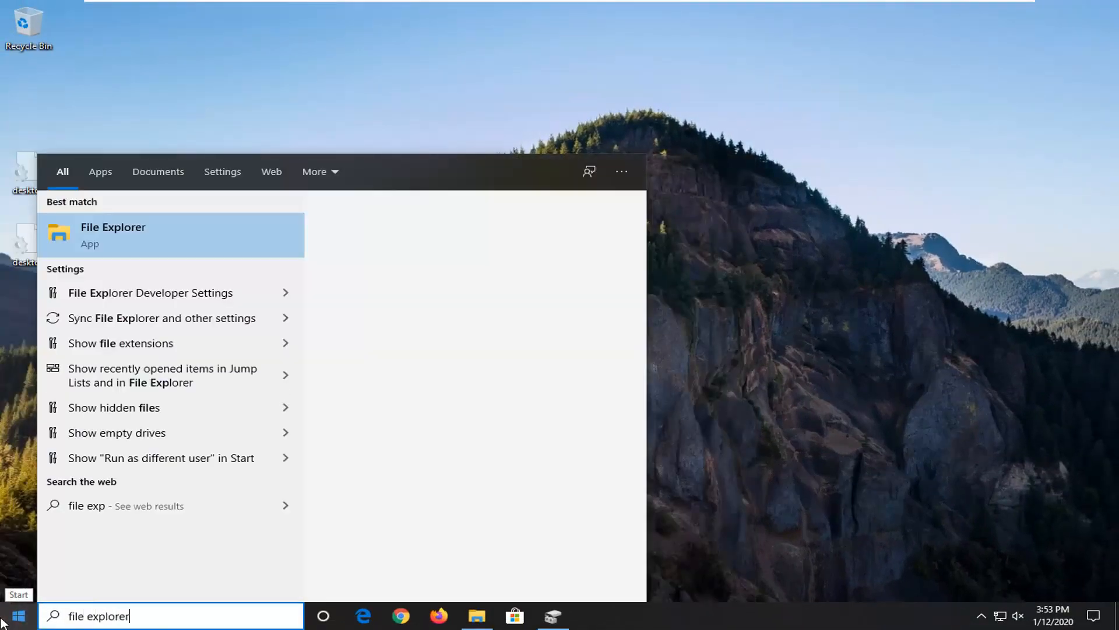
click(112, 236)
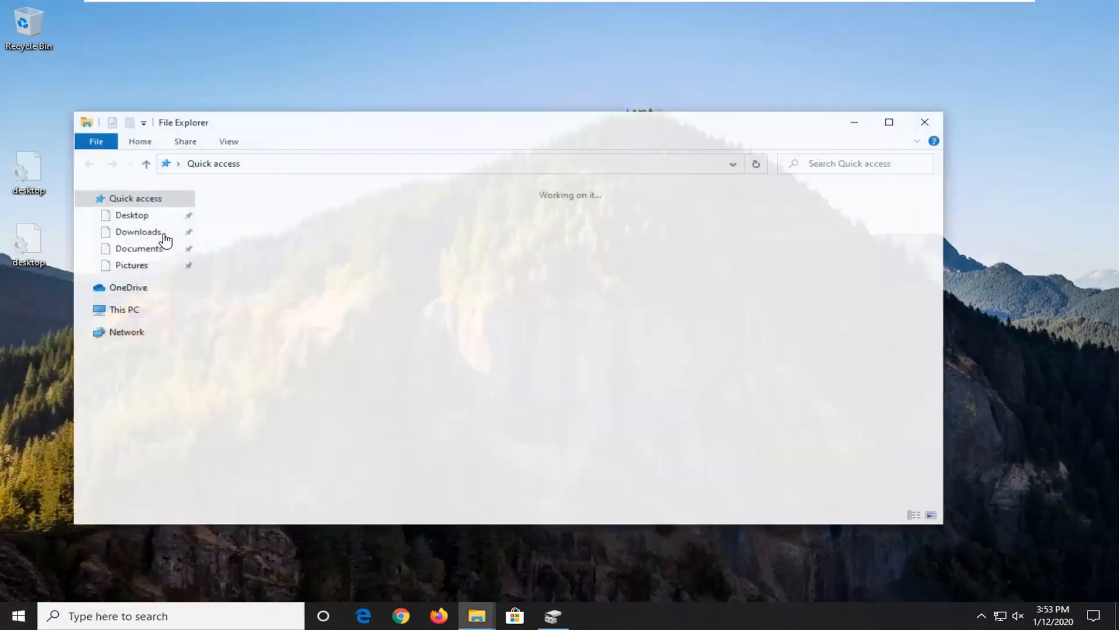
- Reopen File Explorer Options from a Start search for "file explorer options"
click(21, 615)
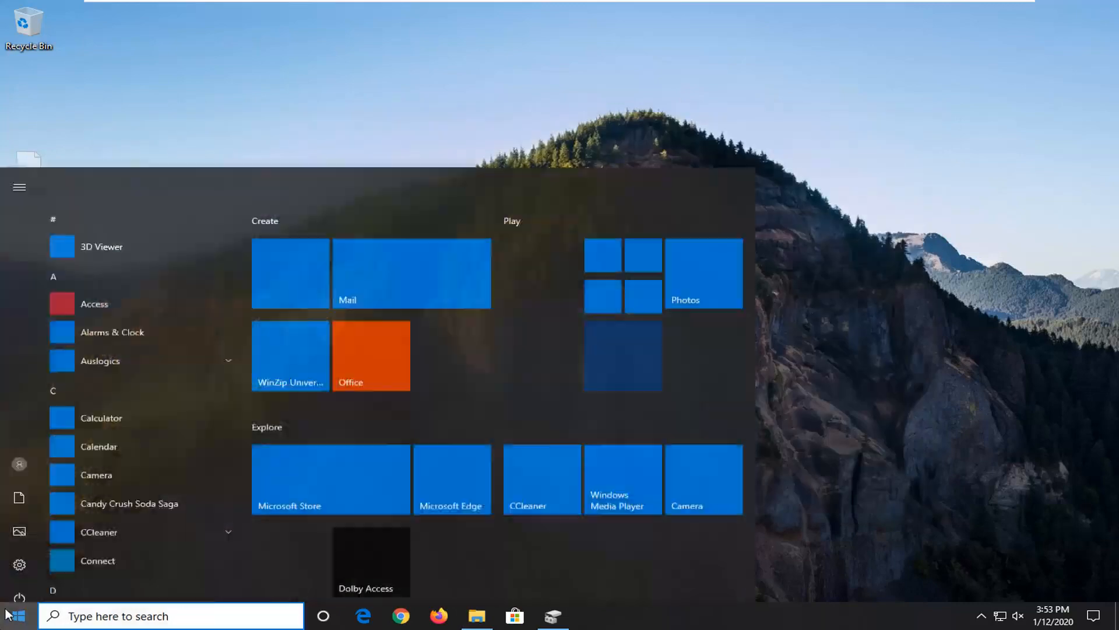
text(file explorer opti)
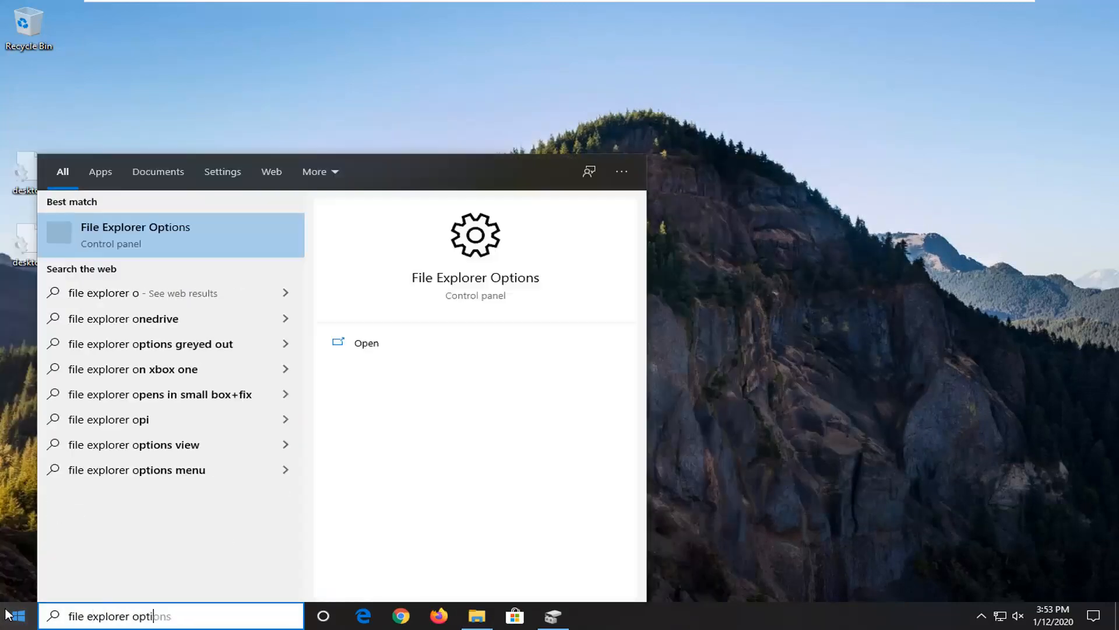
click(135, 235)
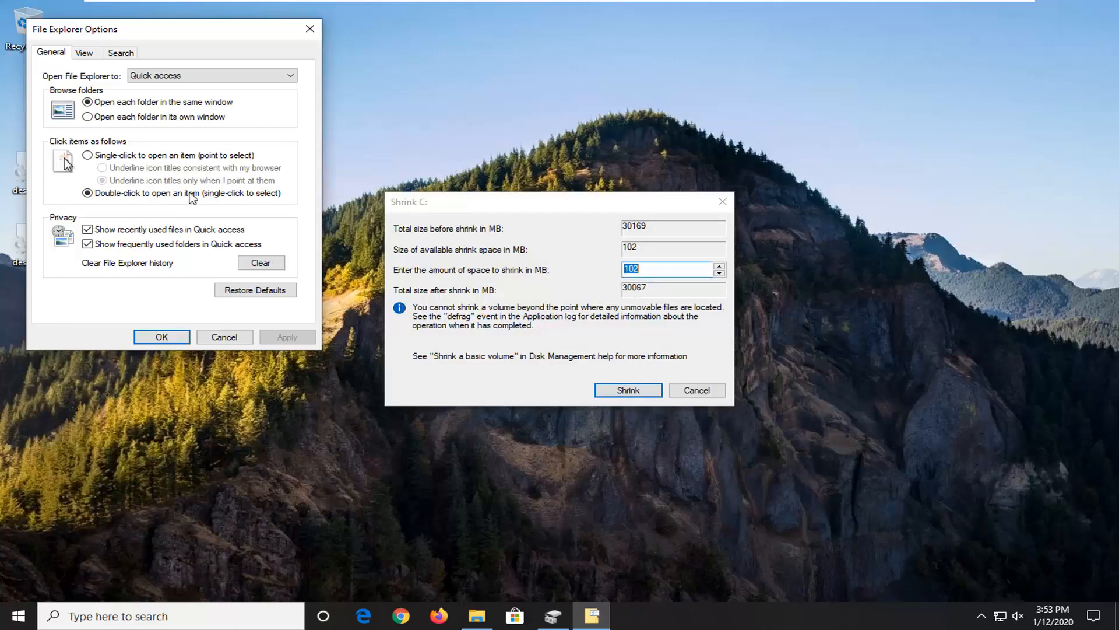
mouse_move(663, 199)
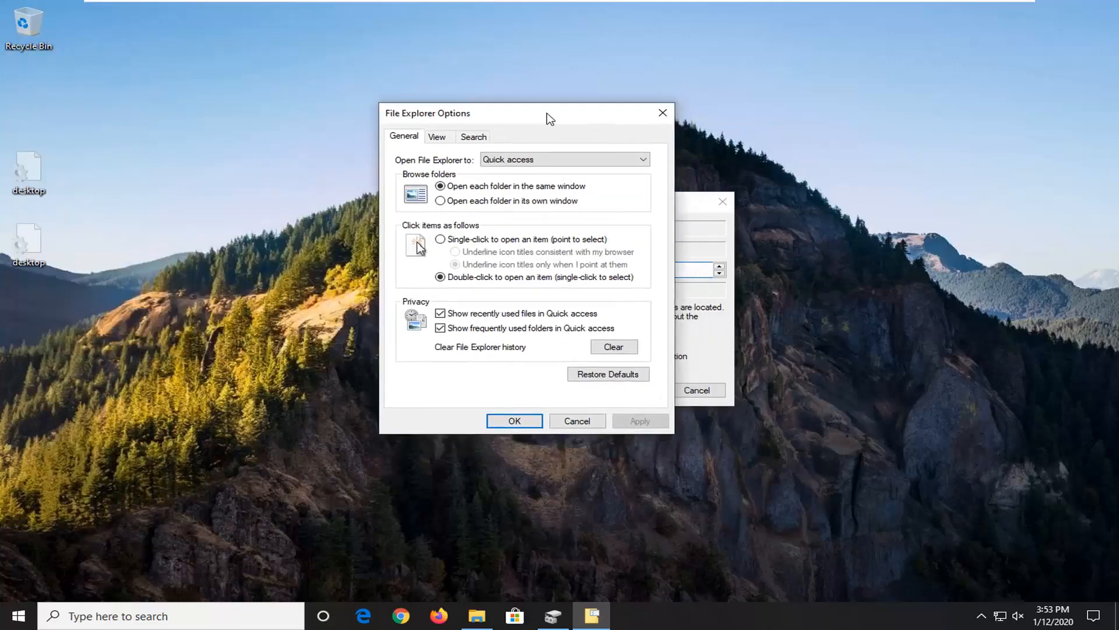
- Restore the folder view settings to their defaults
click(438, 136)
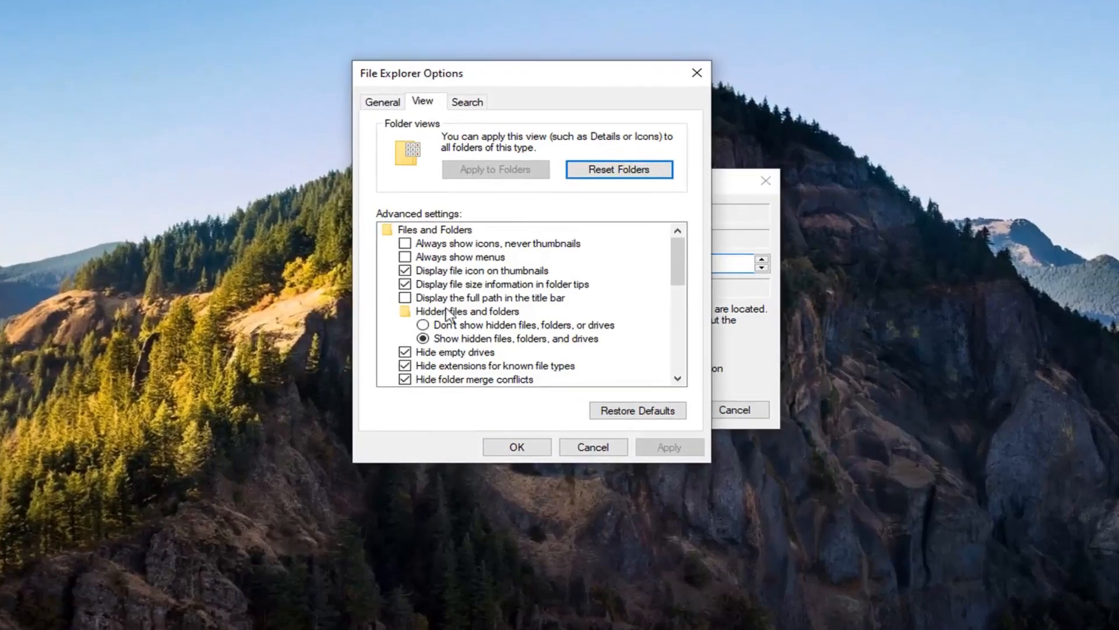
click(637, 411)
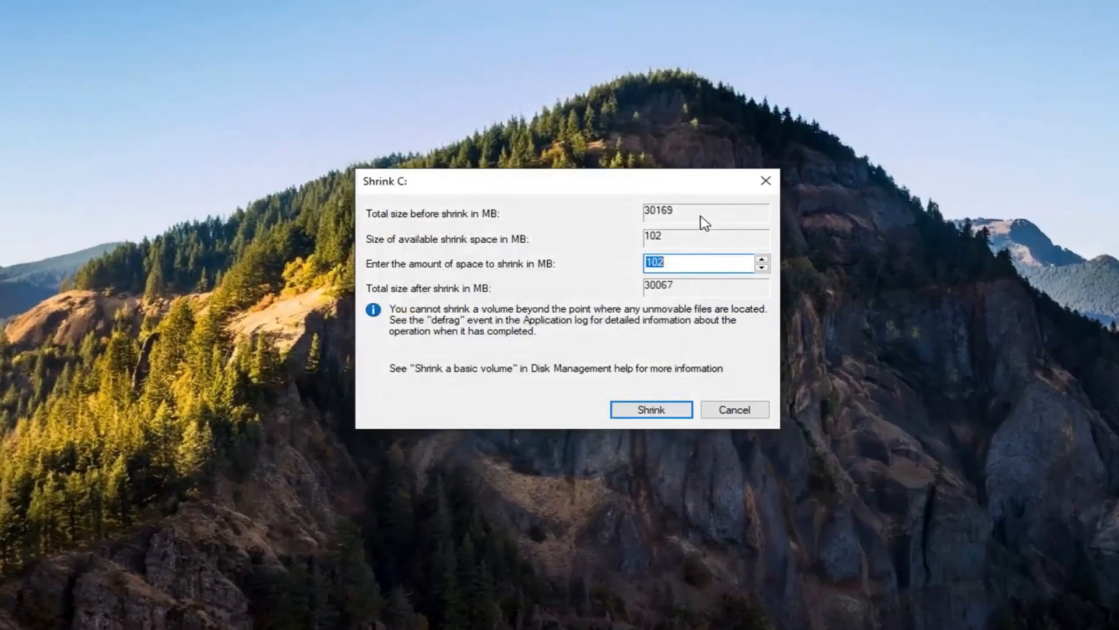
mouse_move(563, 185)
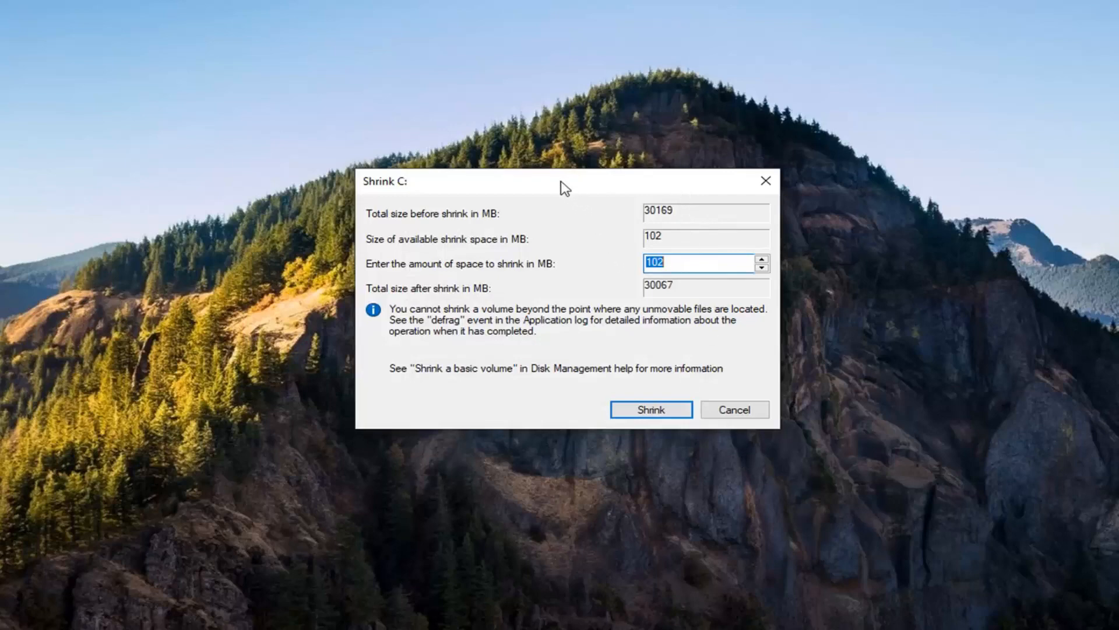
- Move the Shrink C: dialog toward the lower right of the screen
drag(564, 180, 892, 432)
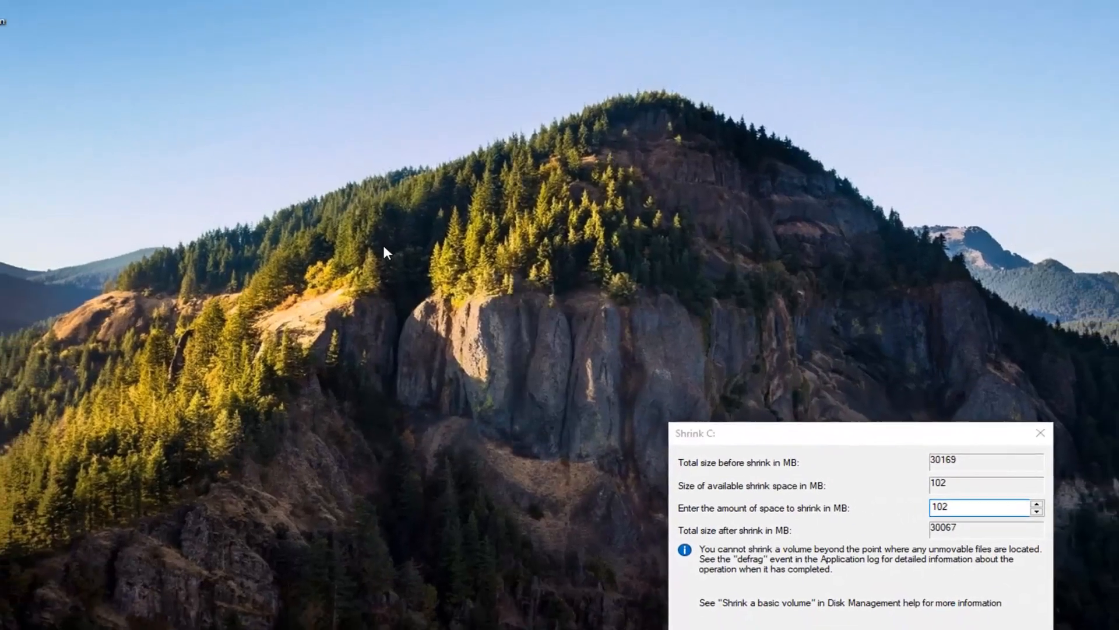